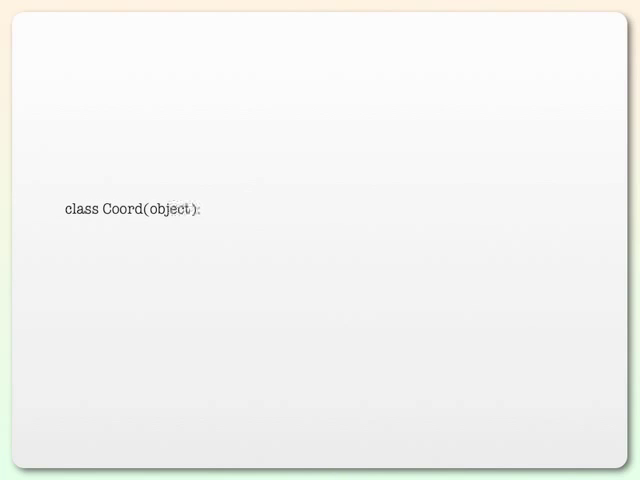
type("def __init__(self, lat=0.0, lo")
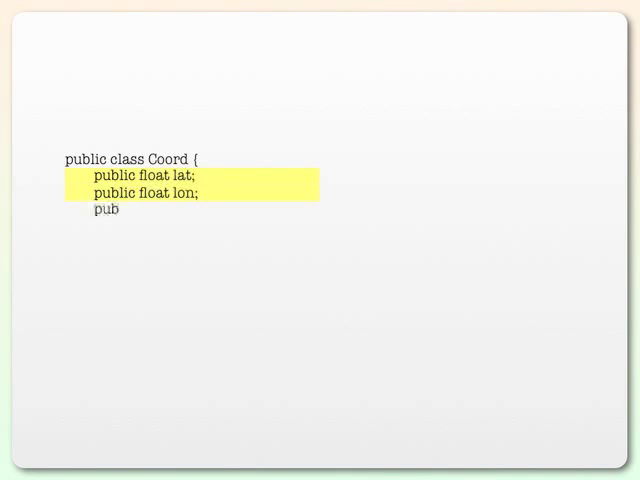
type("lic Coord() { }")
type("public Coord(float lat, float")
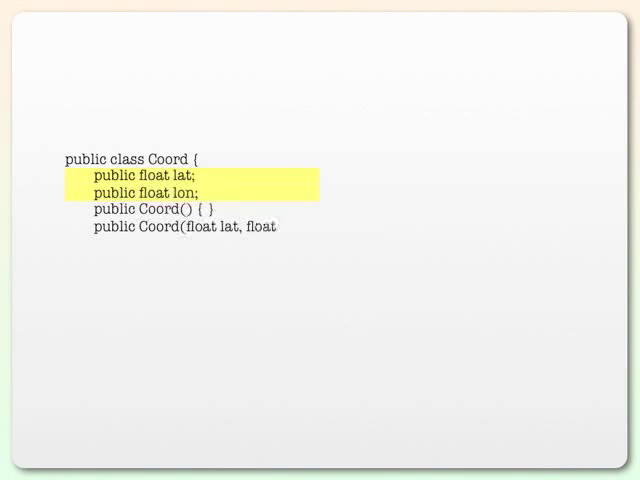